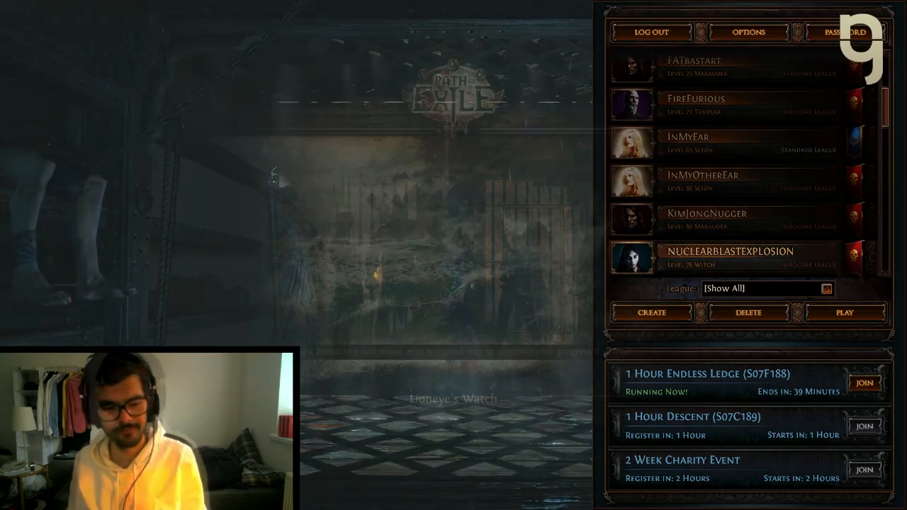
Step: Enter the game with the level 3 character and view its inventory and starting gear
left_click(844, 312)
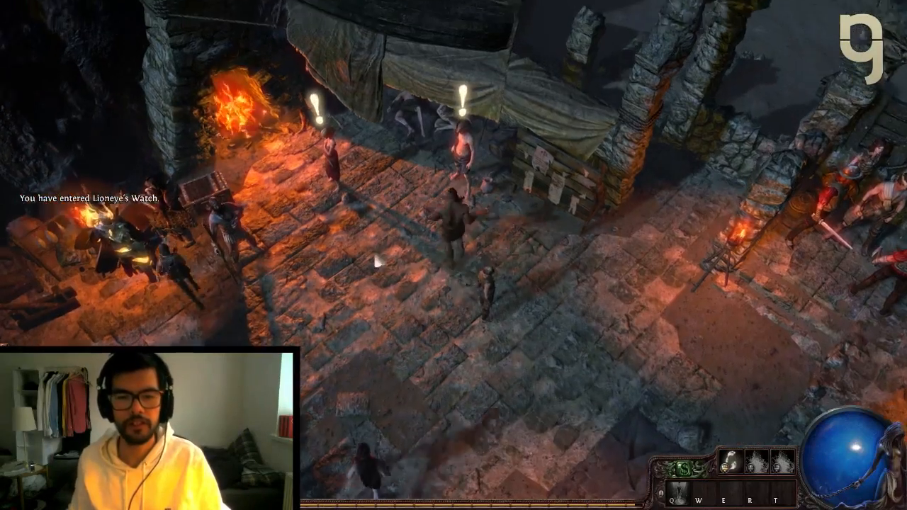
key("i")
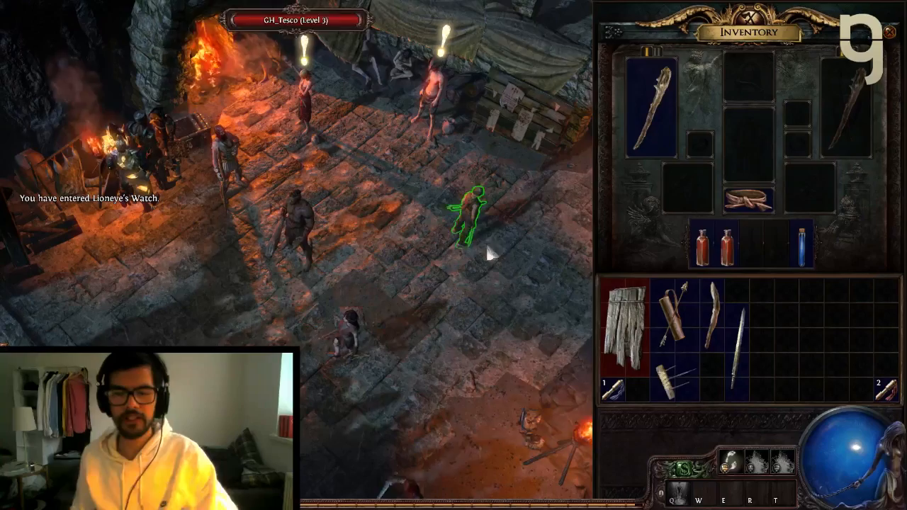
mouse_move(759, 205)
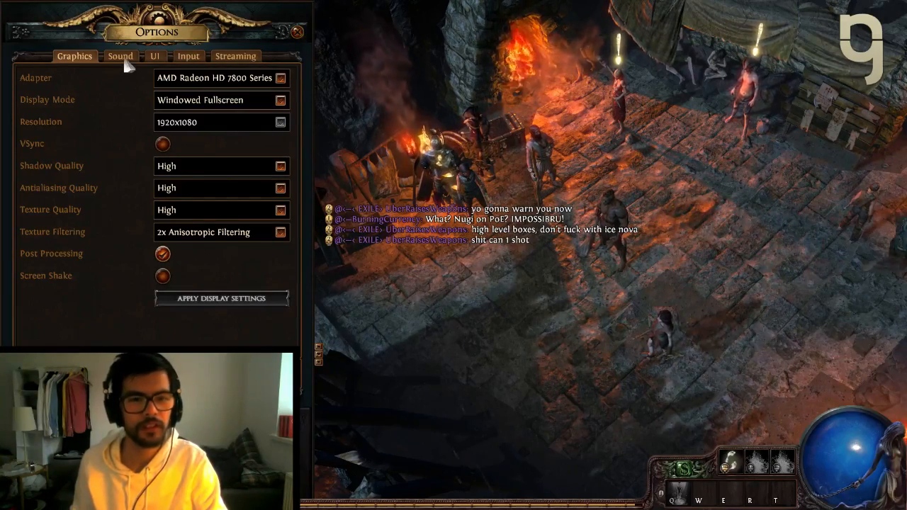
Step: In the UI settings, enable the corner map and always-highlight for items and objects
left_click(119, 56)
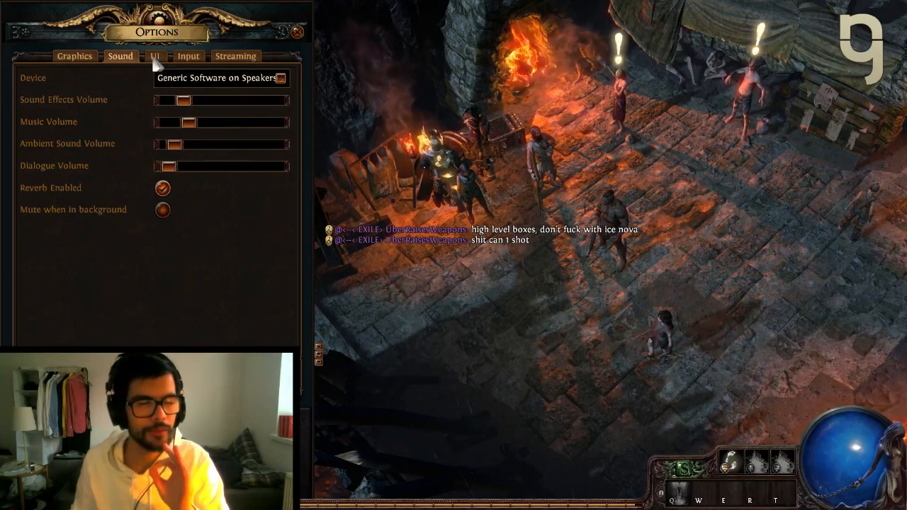
left_click(154, 56)
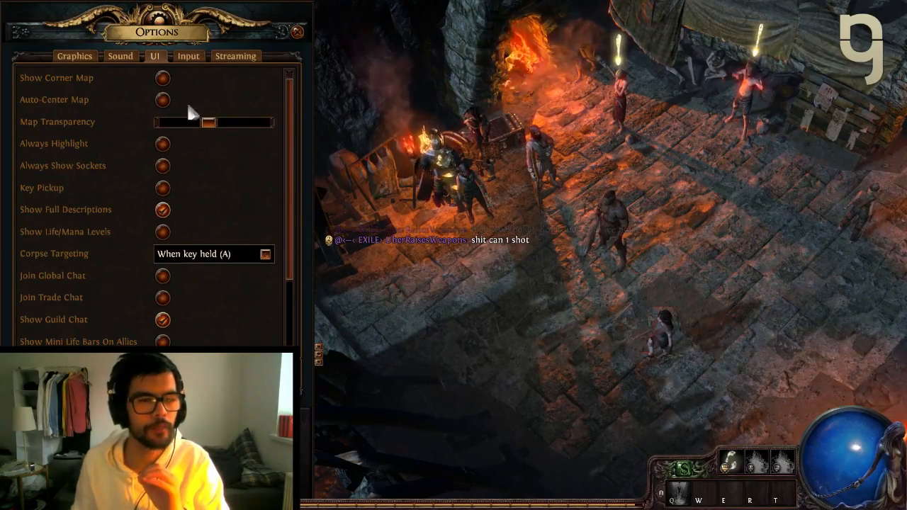
mouse_move(162, 78)
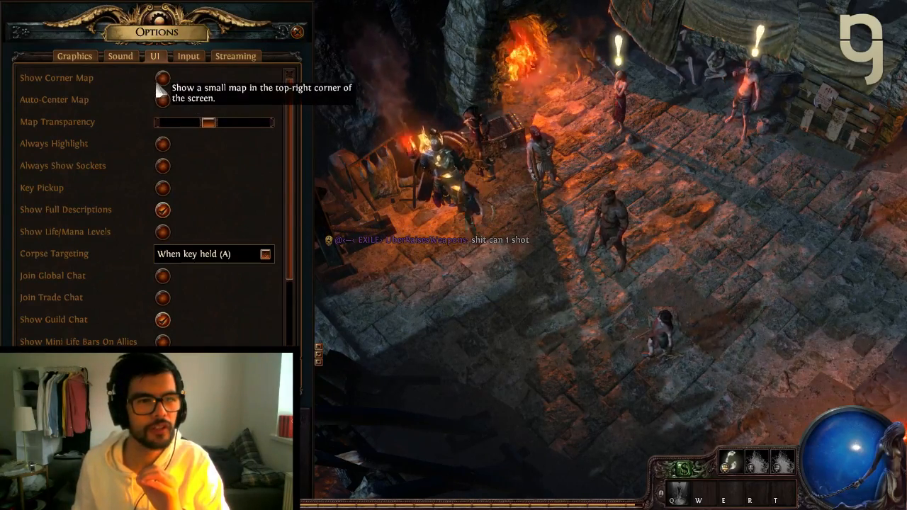
left_click(162, 78)
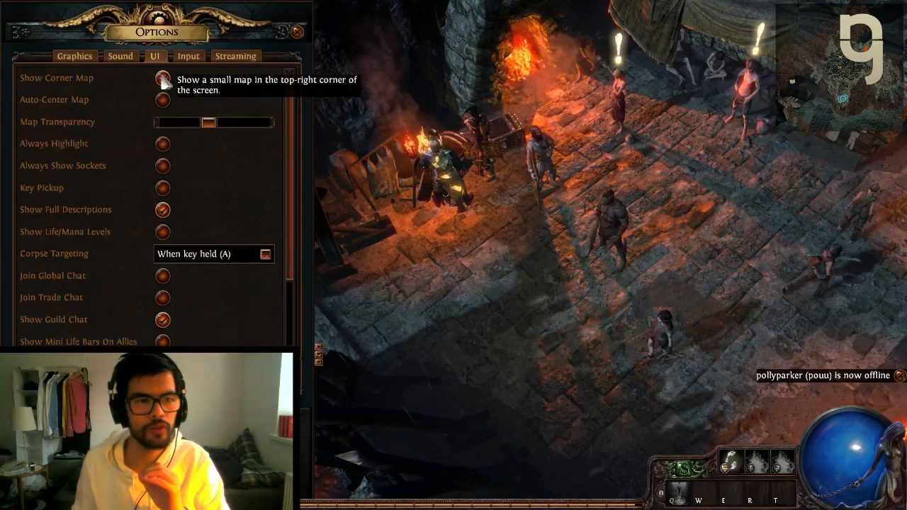
mouse_move(162, 144)
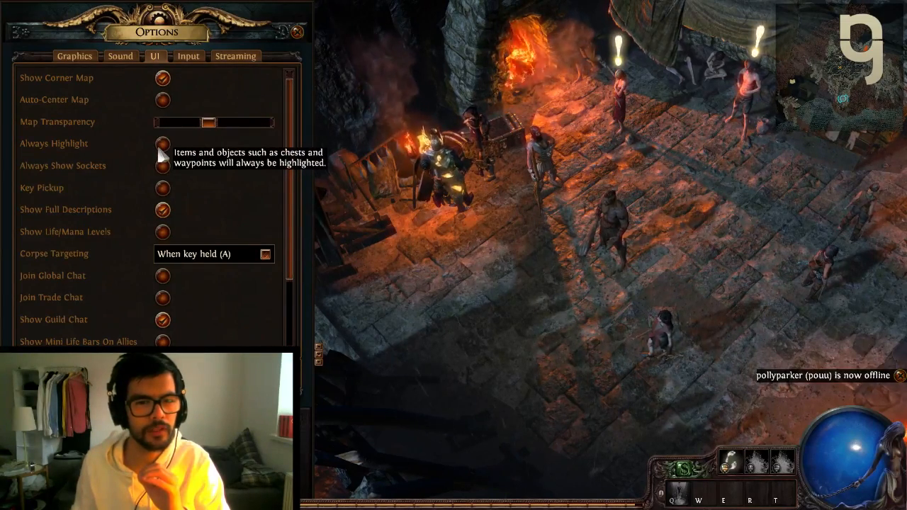
left_click(162, 144)
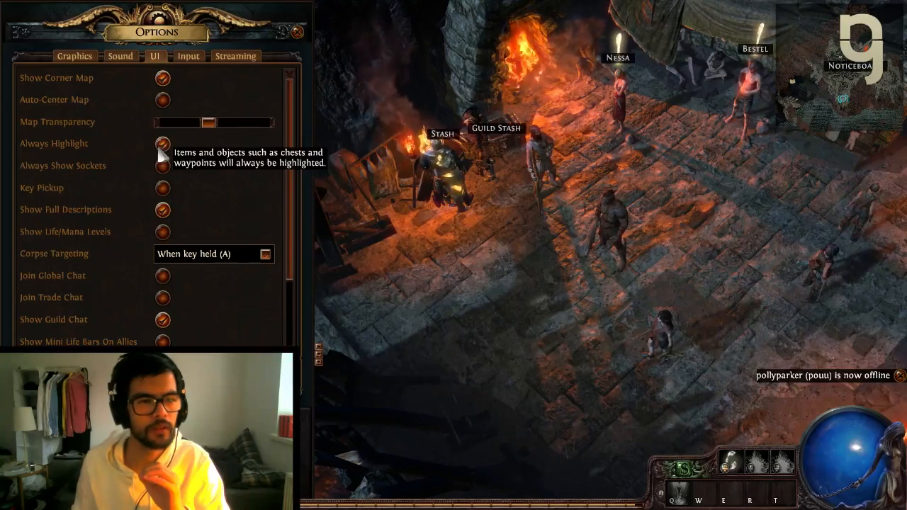
mouse_move(542, 163)
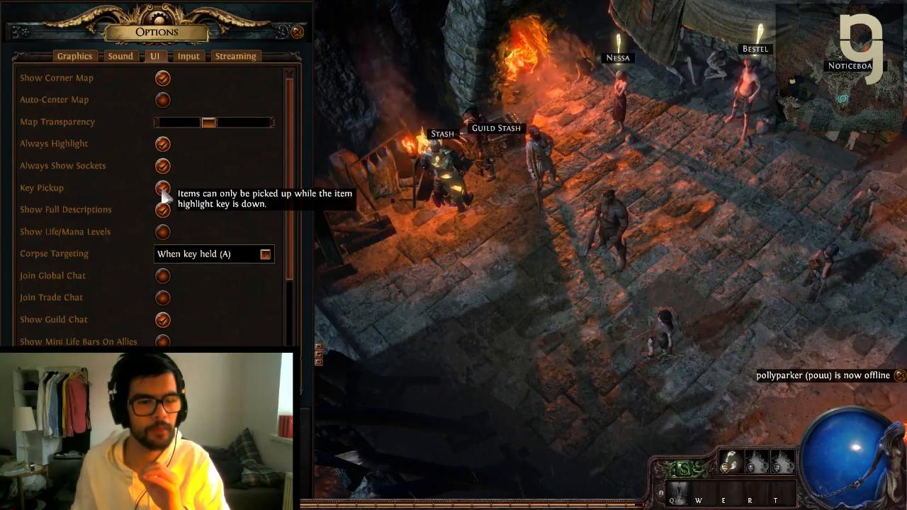
Step: Set corpse targeting to apply only while the key is held
left_click(213, 254)
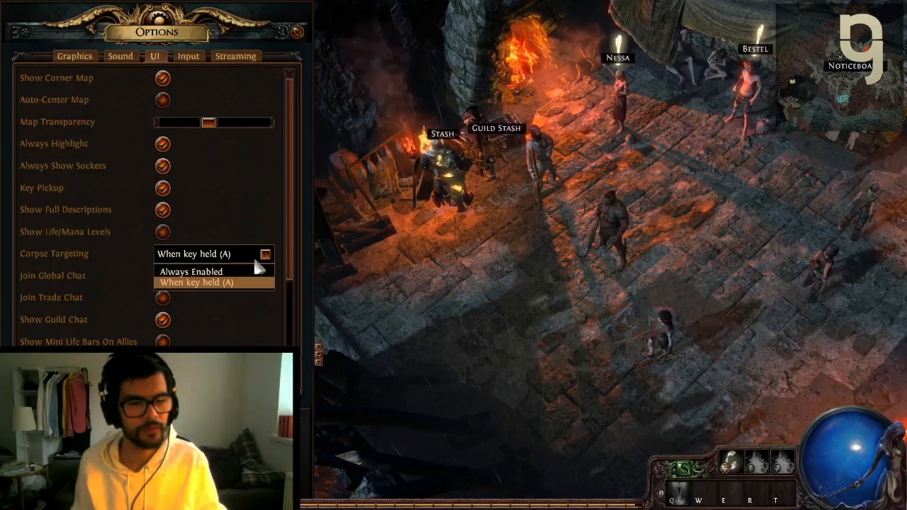
left_click(196, 282)
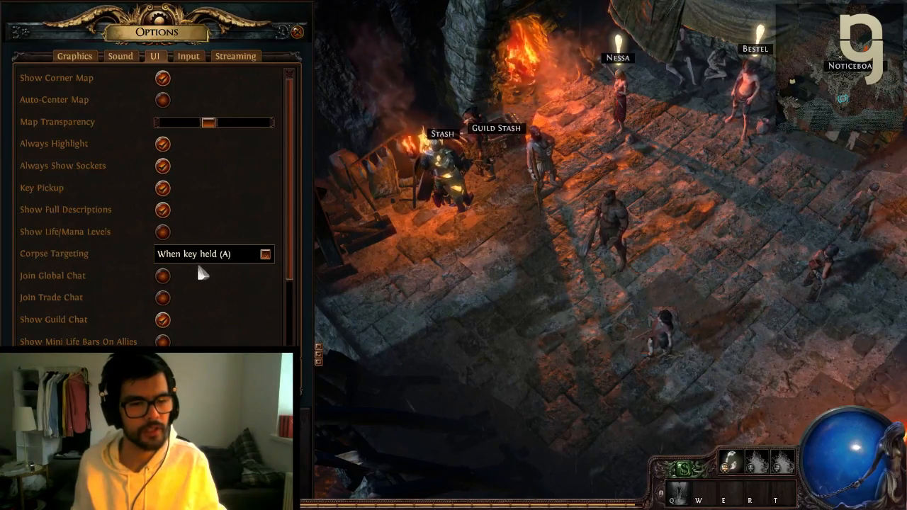
mouse_move(162, 232)
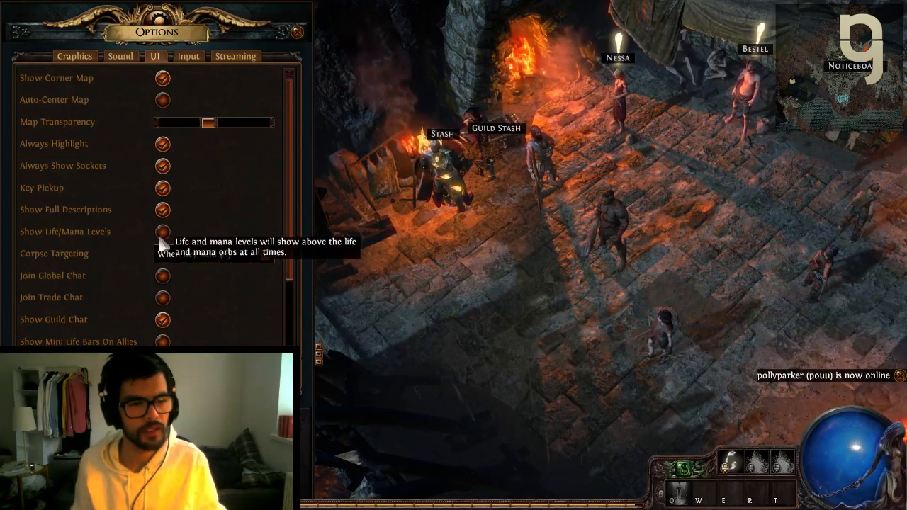
mouse_move(164, 213)
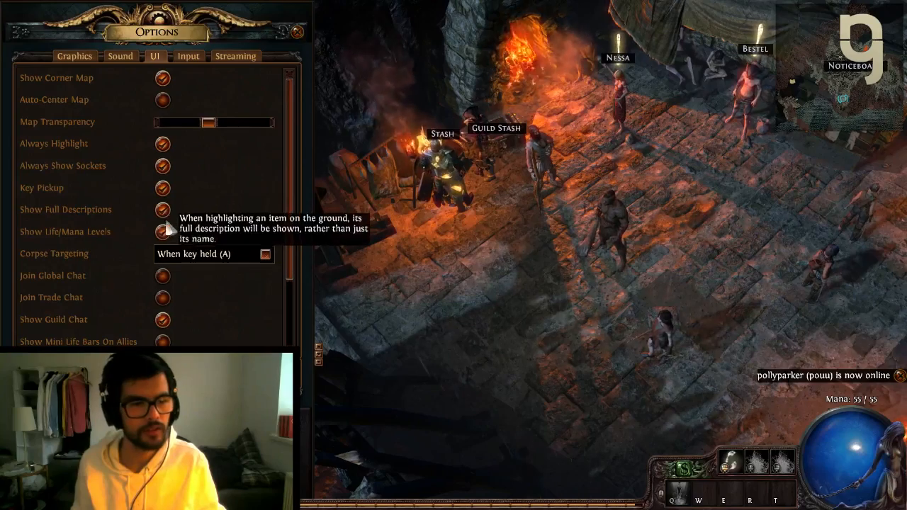
Step: Scroll down the UI options to reach the mouse-confine and auto-equip settings
scroll("down", 3)
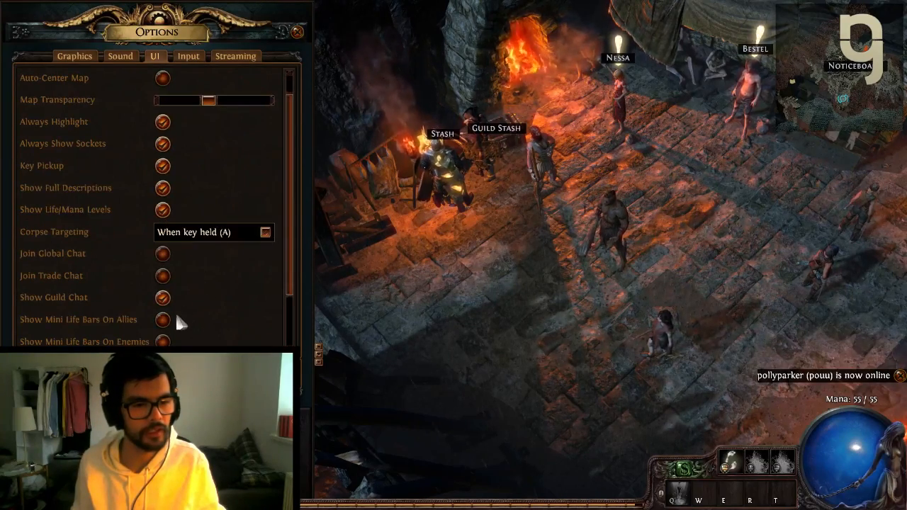
scroll("down", 3)
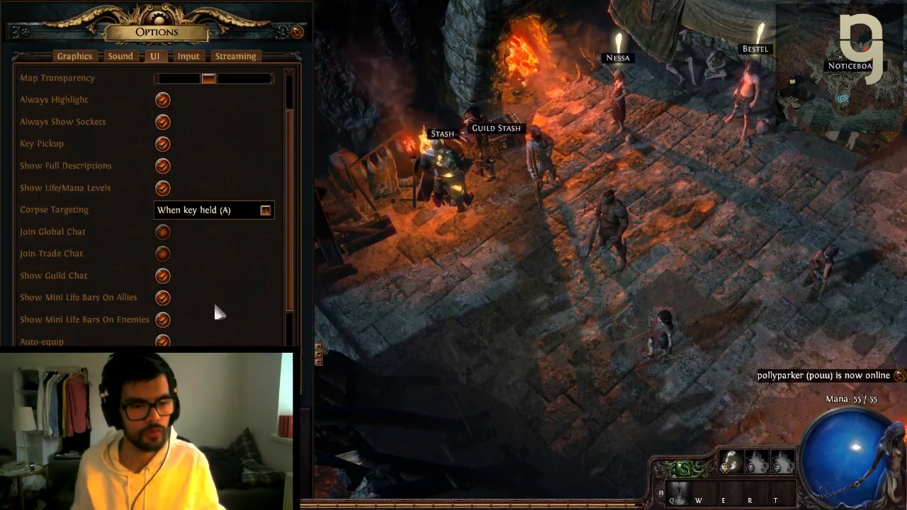
scroll("down", 3)
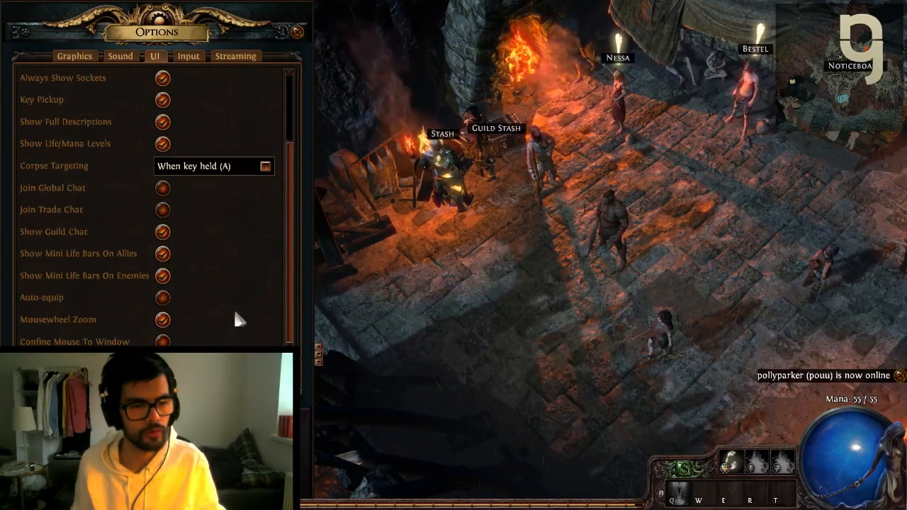
mouse_move(162, 297)
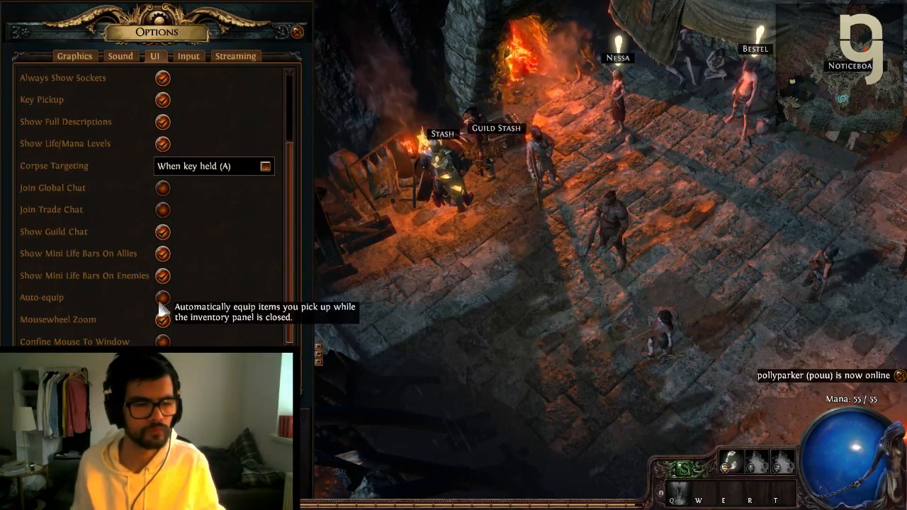
mouse_move(164, 321)
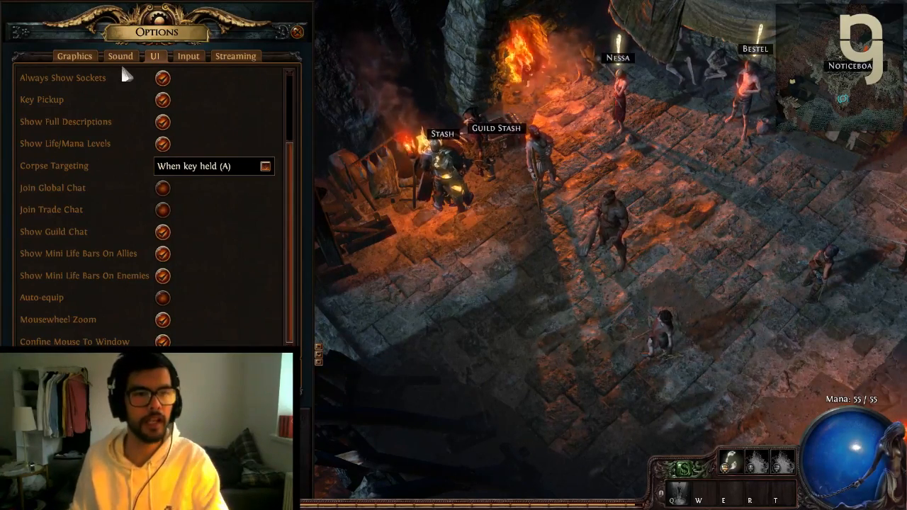
Step: In the Input settings, rebind flask slot 5 to the D key
left_click(188, 56)
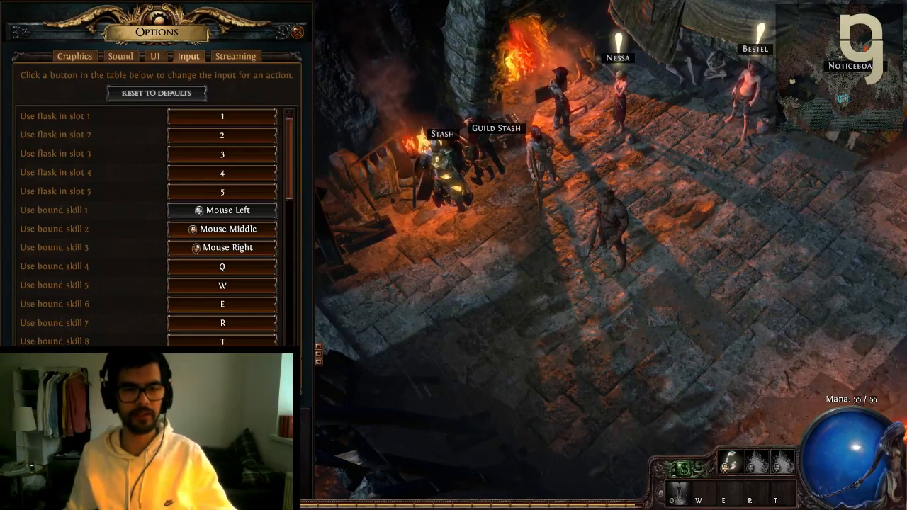
left_click(221, 192)
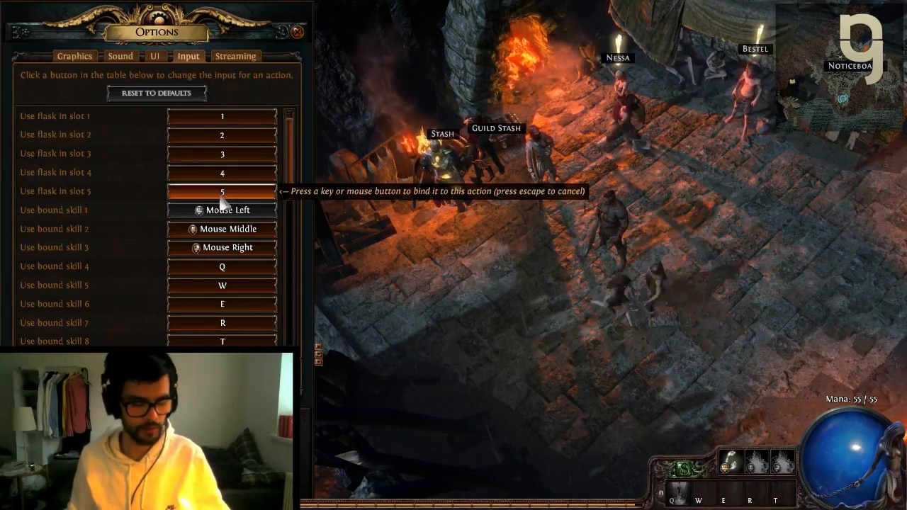
key("d")
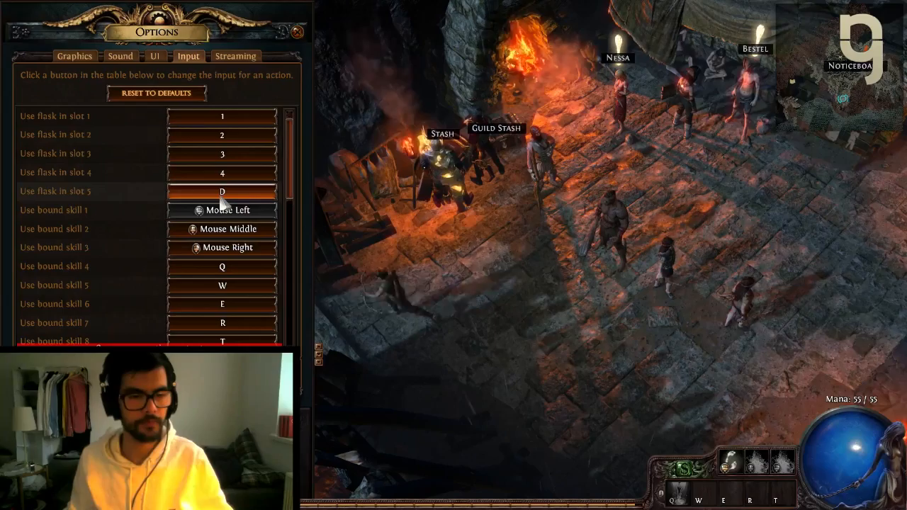
scroll("down", 3)
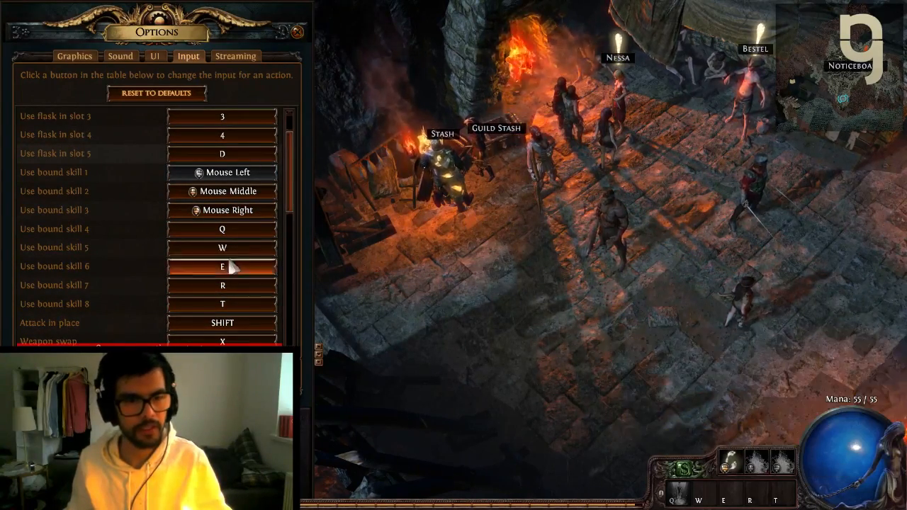
mouse_move(222, 191)
type("F")
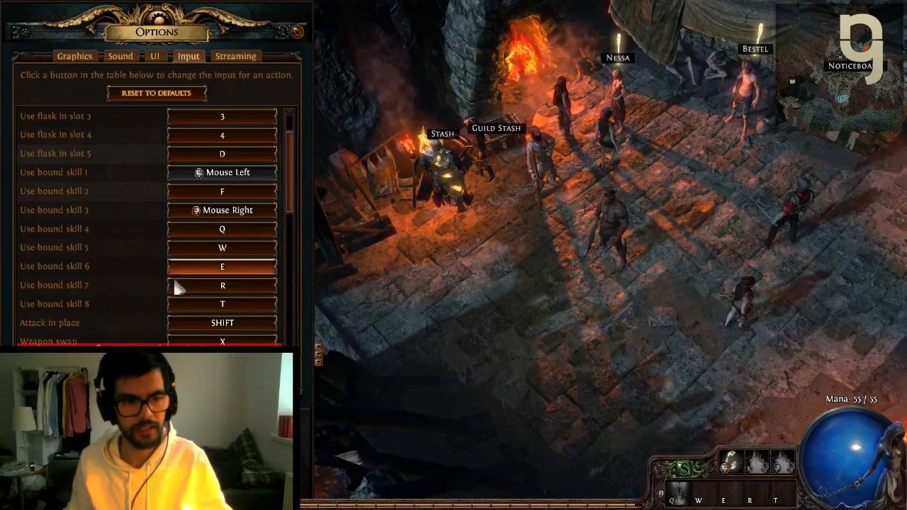
mouse_move(518, 399)
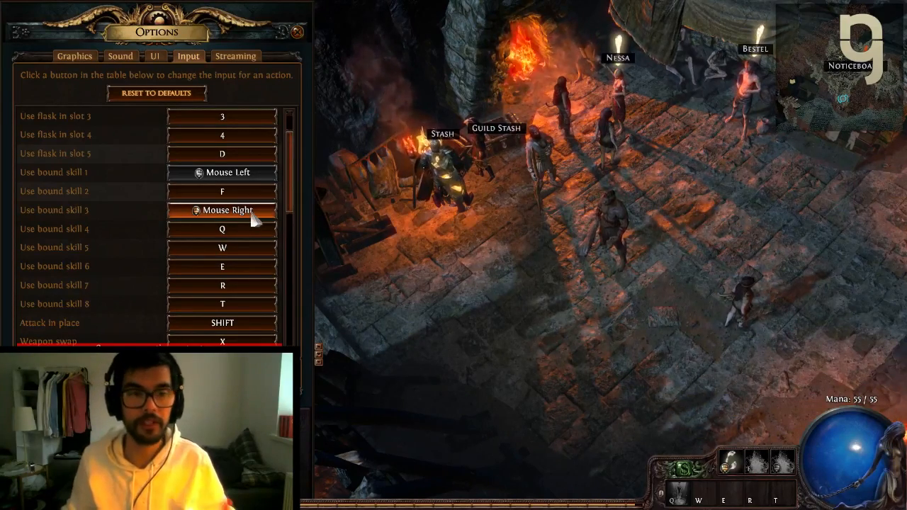
scroll("down", 3)
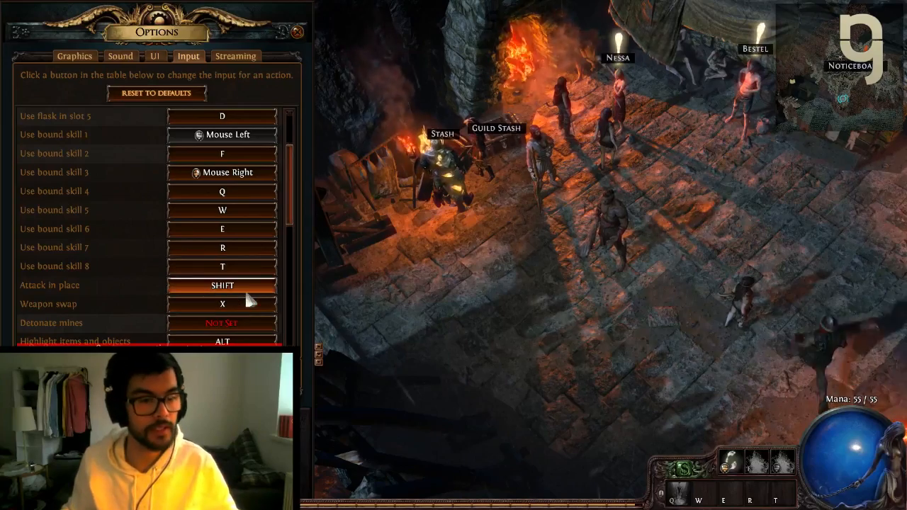
scroll("down", 3)
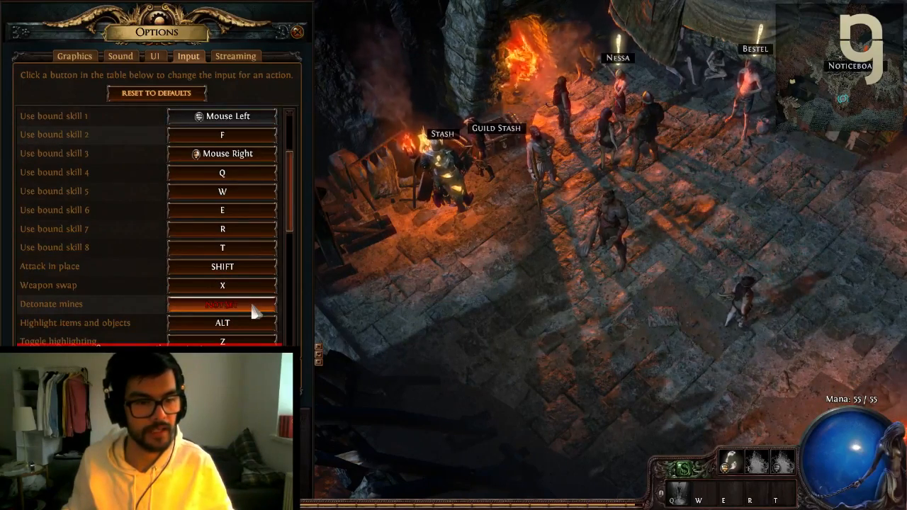
scroll("down", 3)
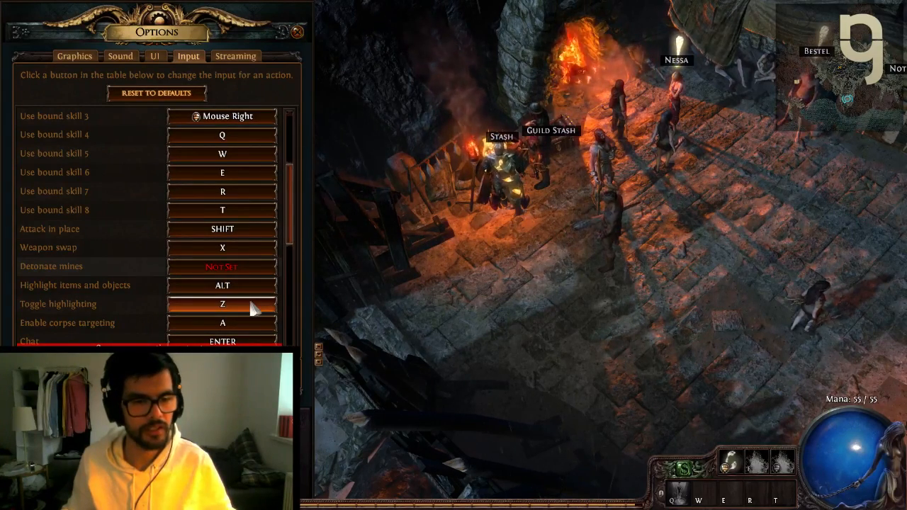
left_click(221, 303)
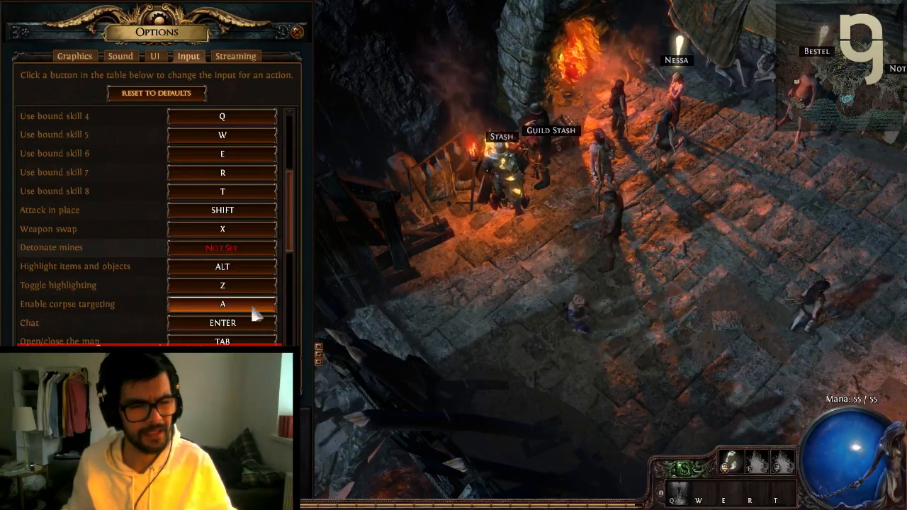
scroll("down", 3)
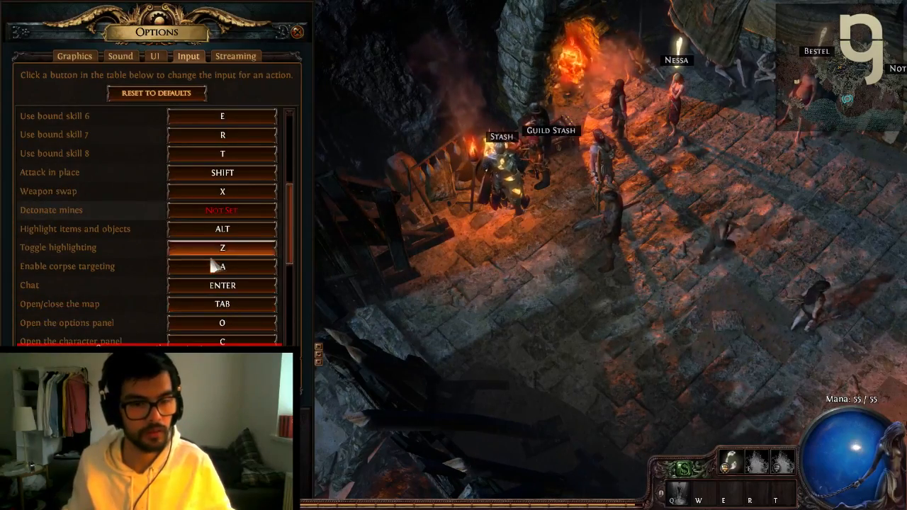
scroll("up", 3)
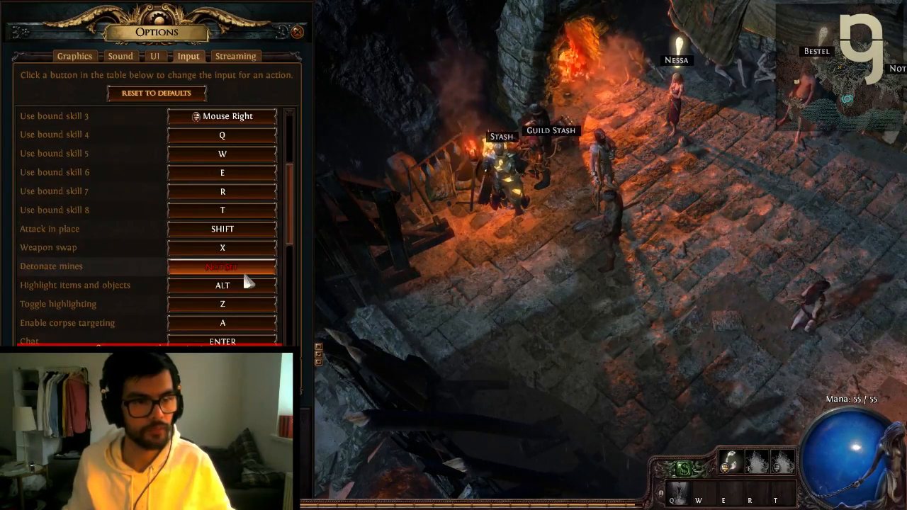
scroll("down", 3)
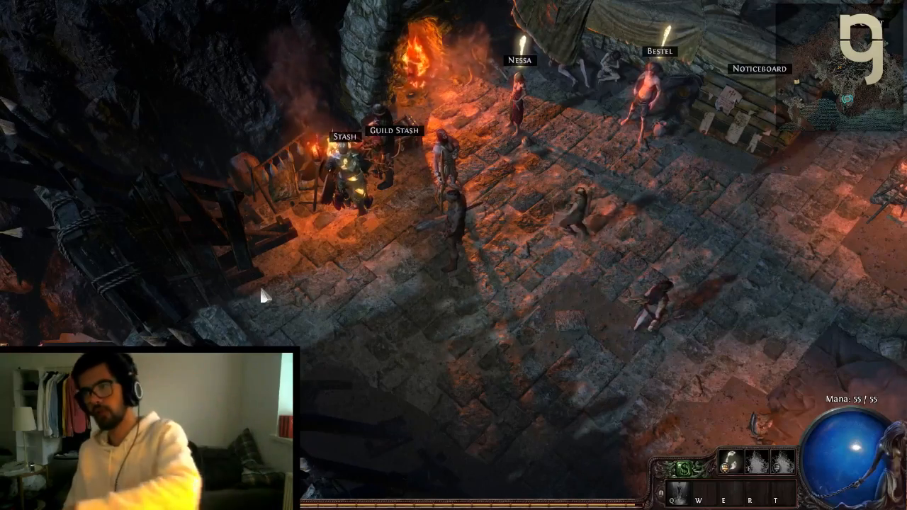
Step: Close the settings panels and return to the plain town view
key("o")
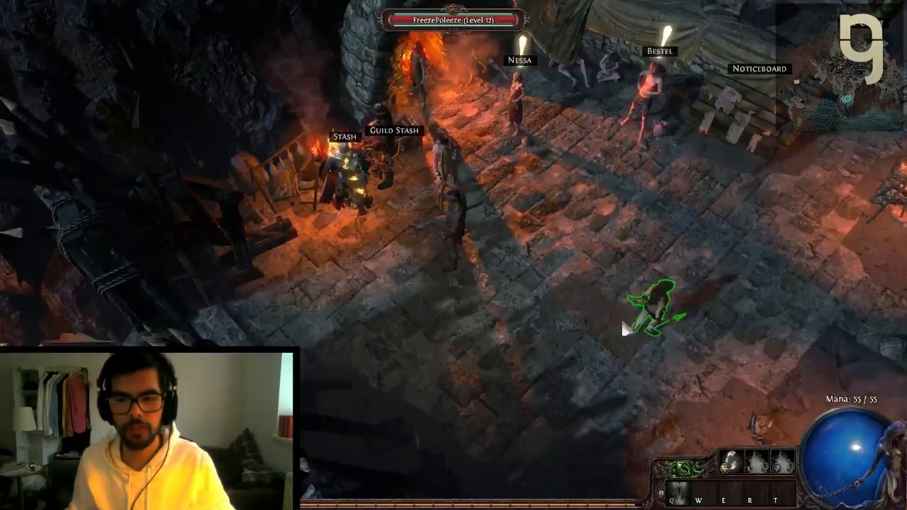
key("i")
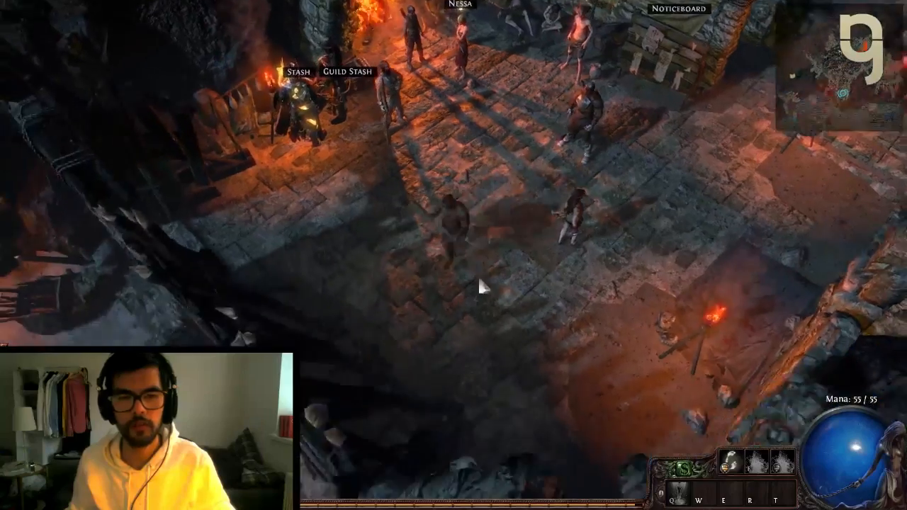
Step: Reopen the keybinding settings and scroll through the Input list
key("i")
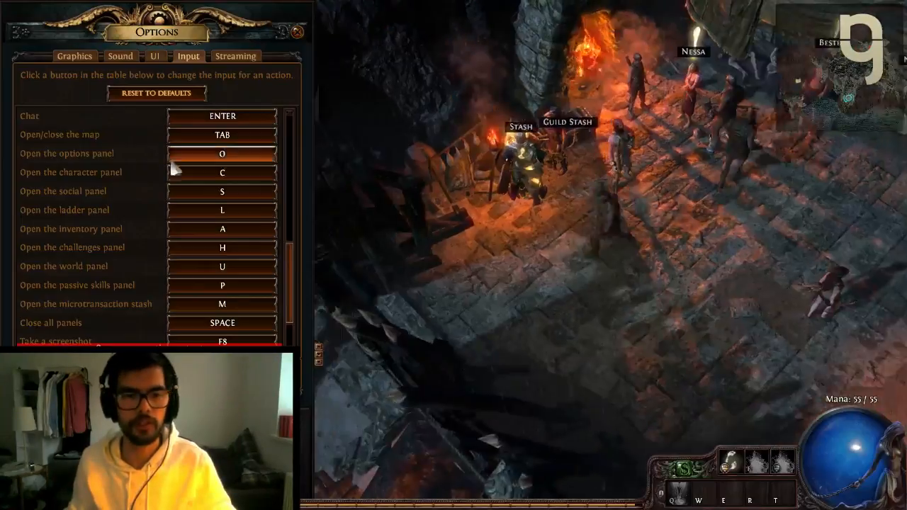
scroll("down", 3)
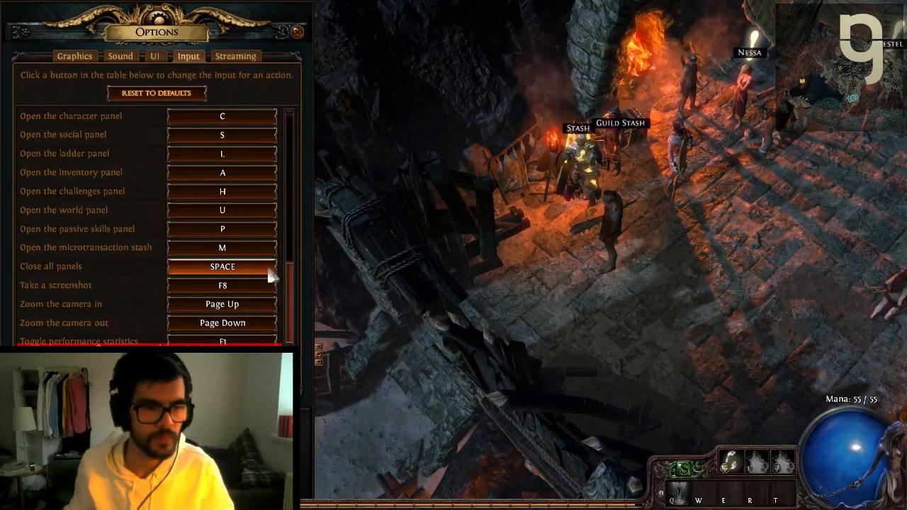
scroll("up", 3)
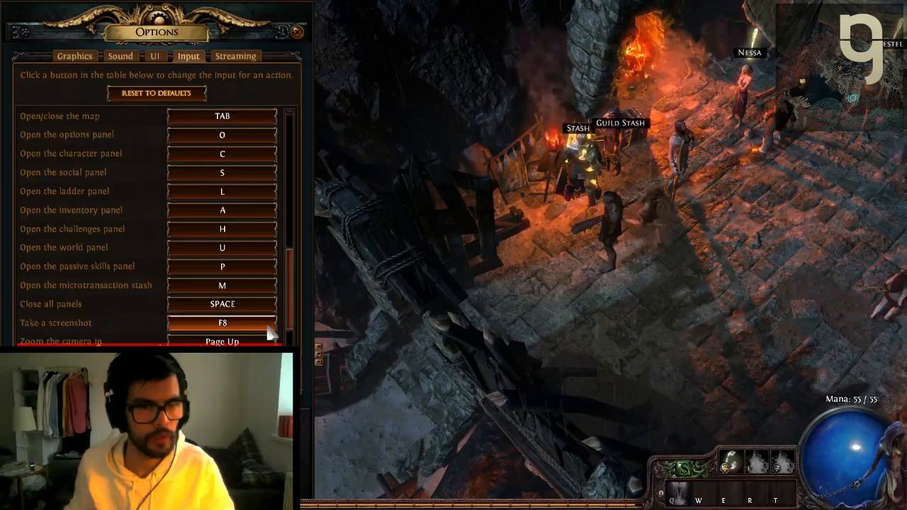
scroll("up", 3)
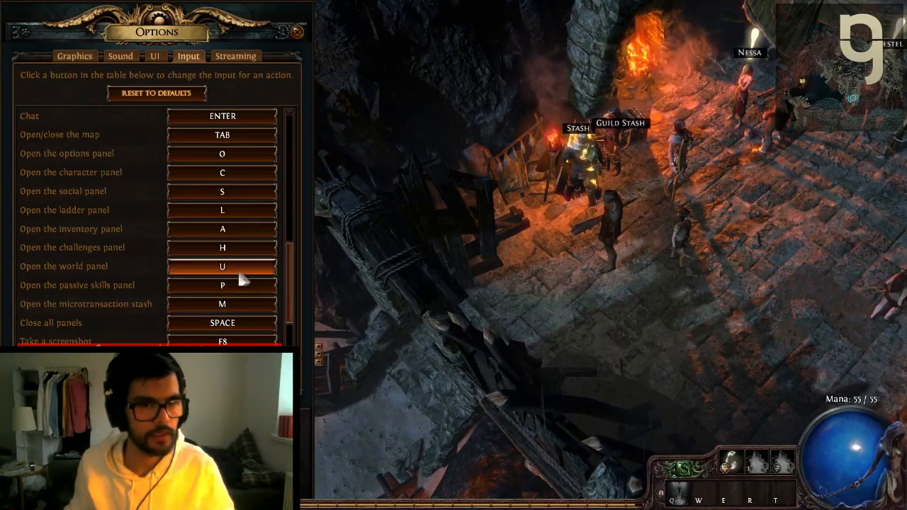
scroll("up", 3)
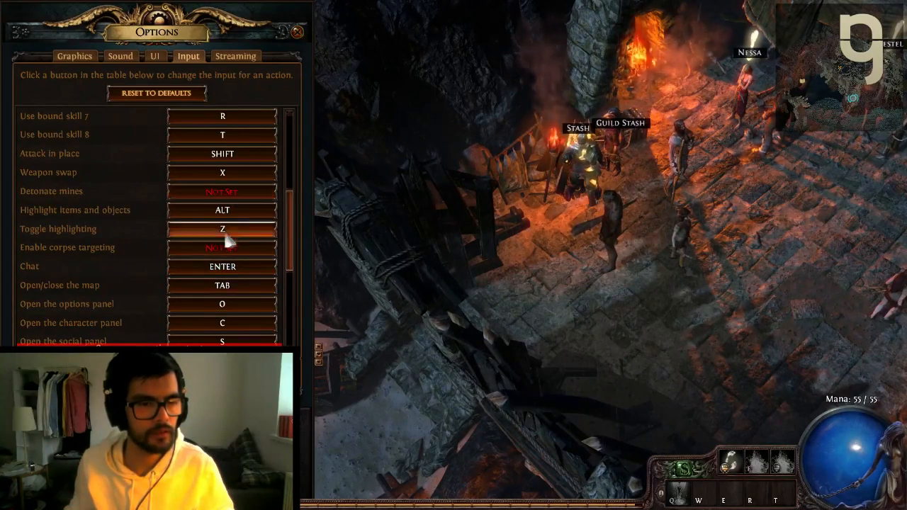
Step: Switch to the sound settings tab of the Options panel
left_click(120, 55)
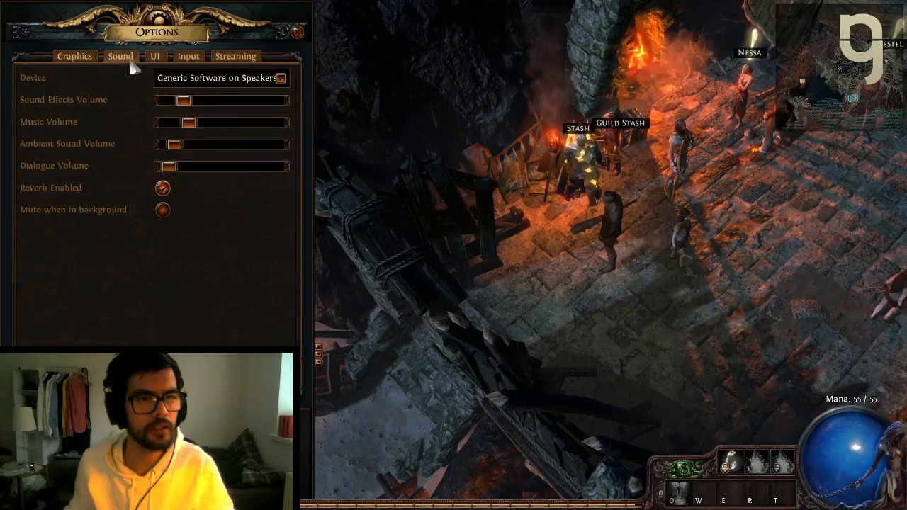
left_click(75, 56)
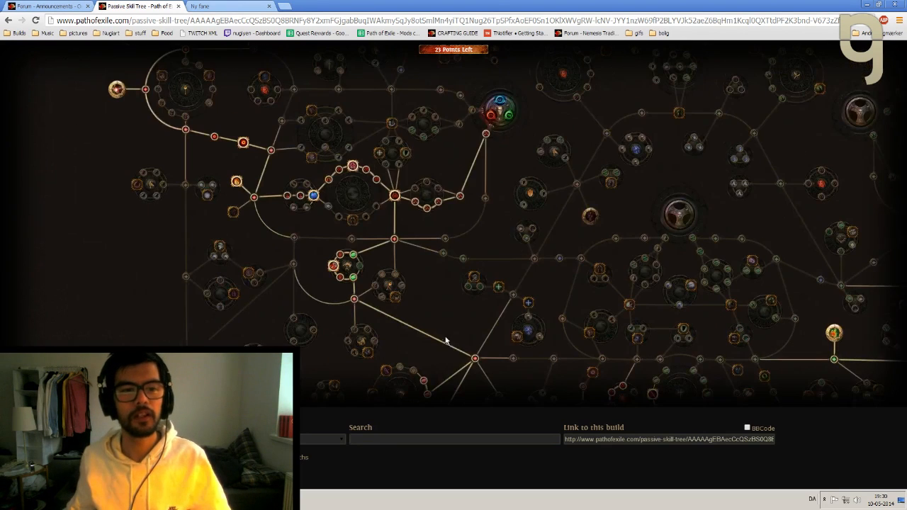
mouse_move(486, 134)
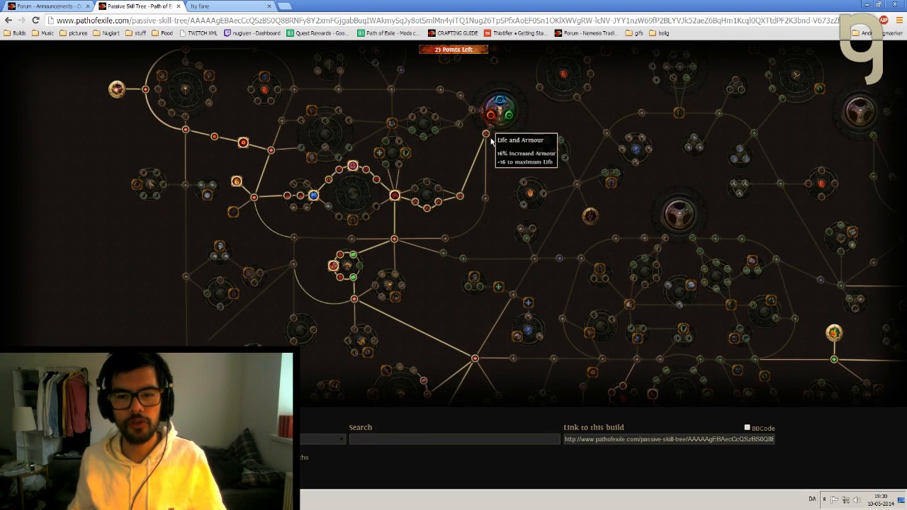
mouse_move(414, 211)
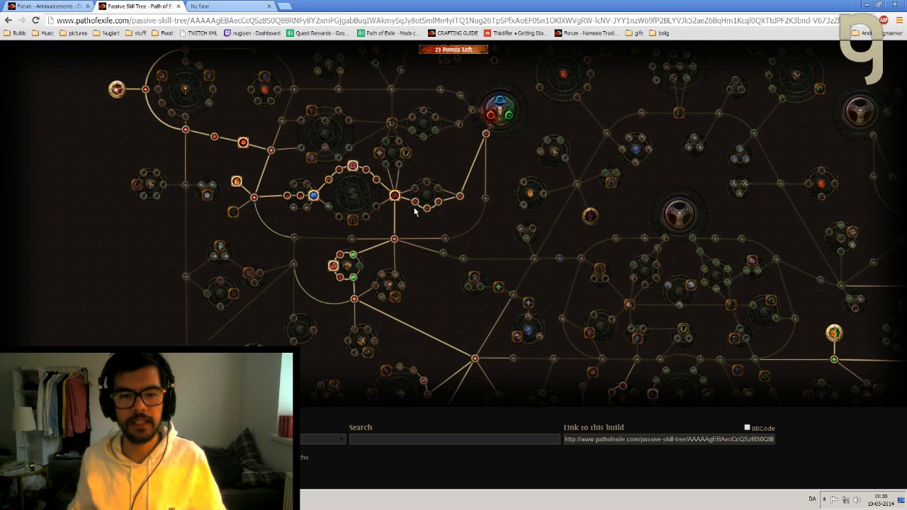
mouse_move(370, 174)
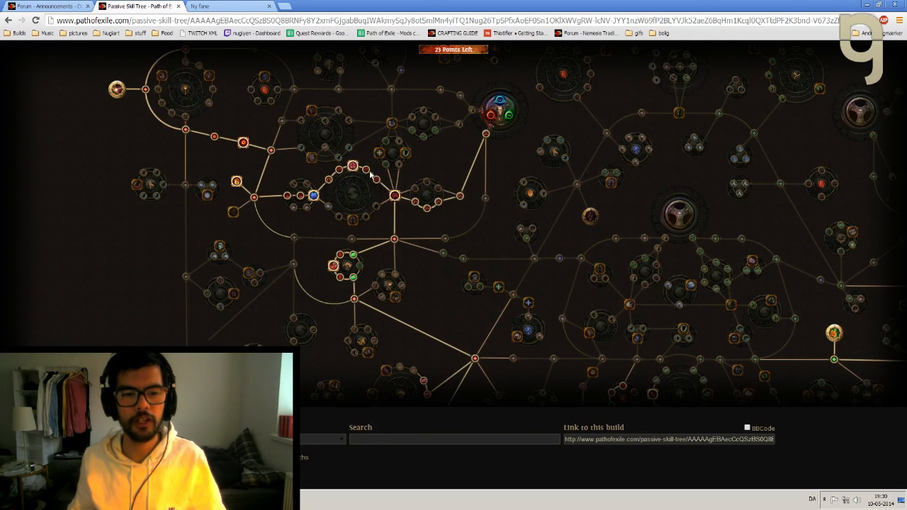
mouse_move(280, 206)
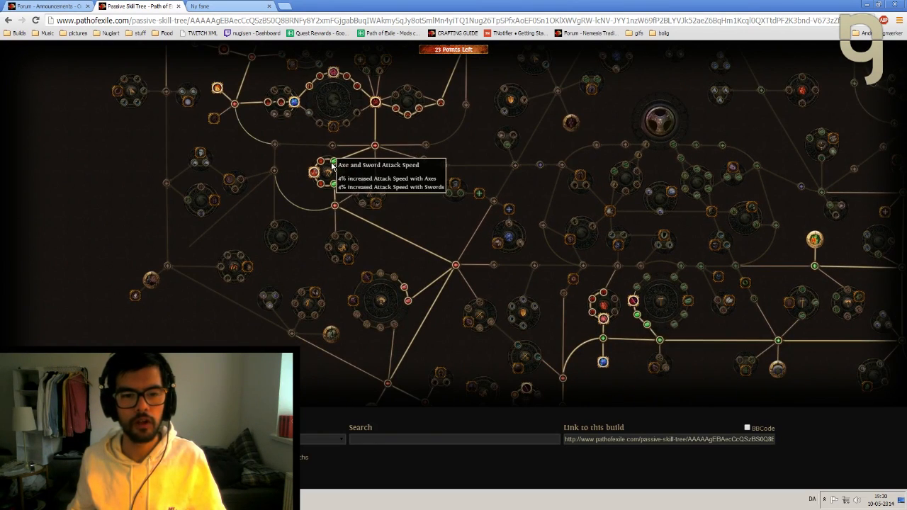
mouse_move(321, 190)
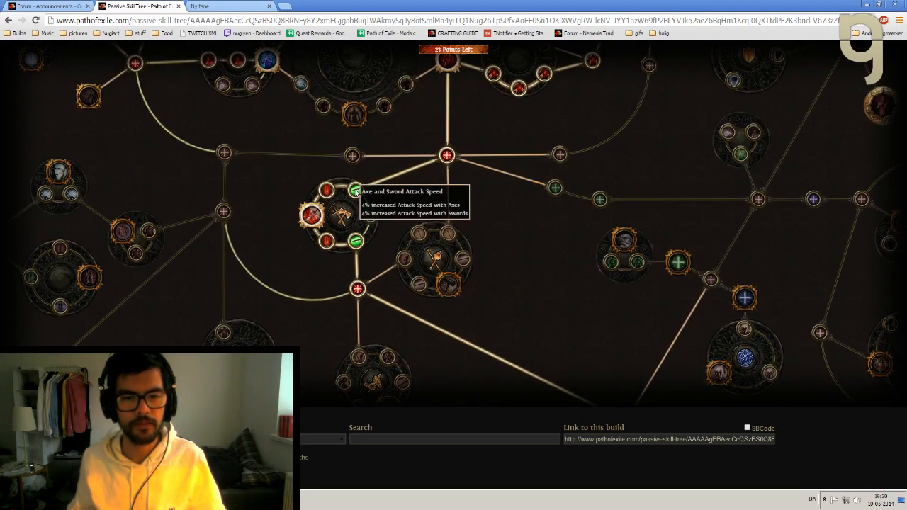
mouse_move(311, 215)
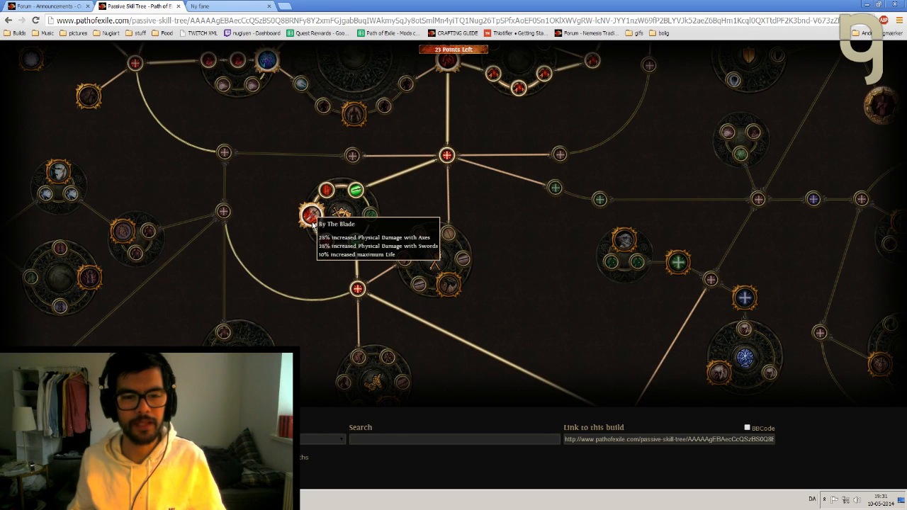
scroll("down", 3)
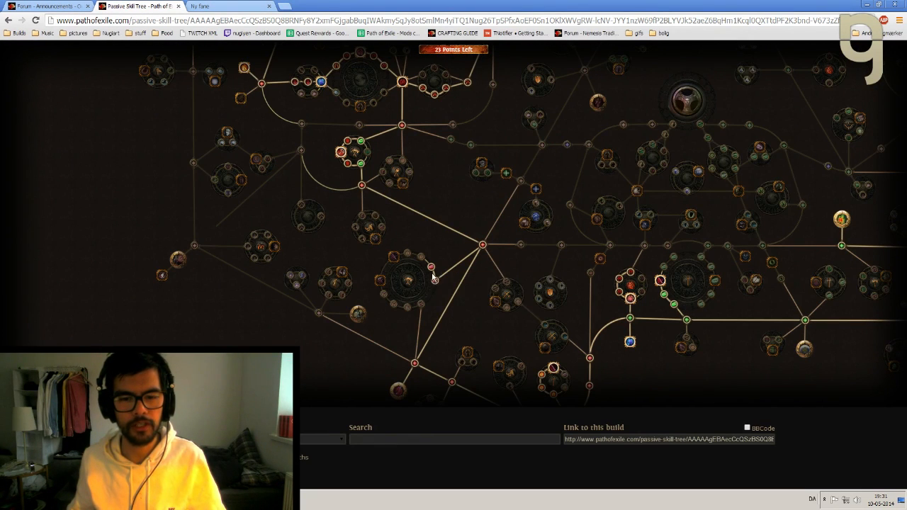
mouse_move(430, 268)
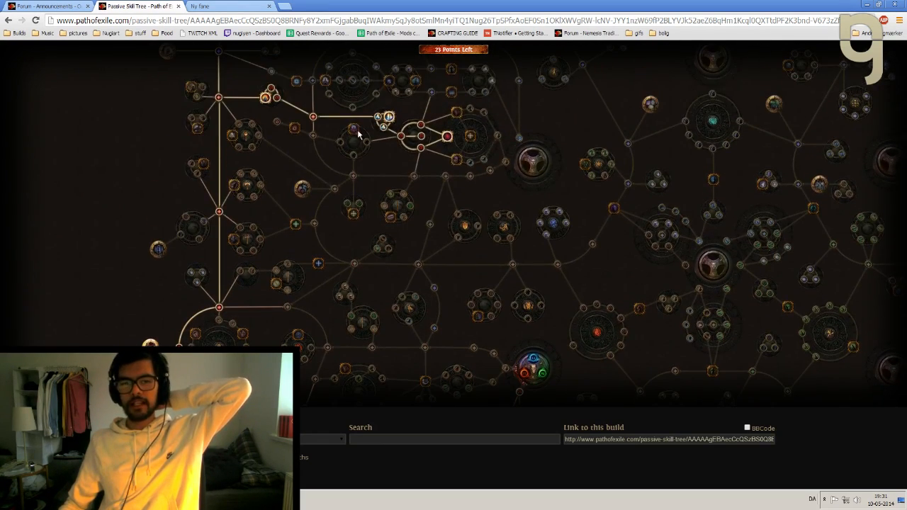
mouse_move(354, 131)
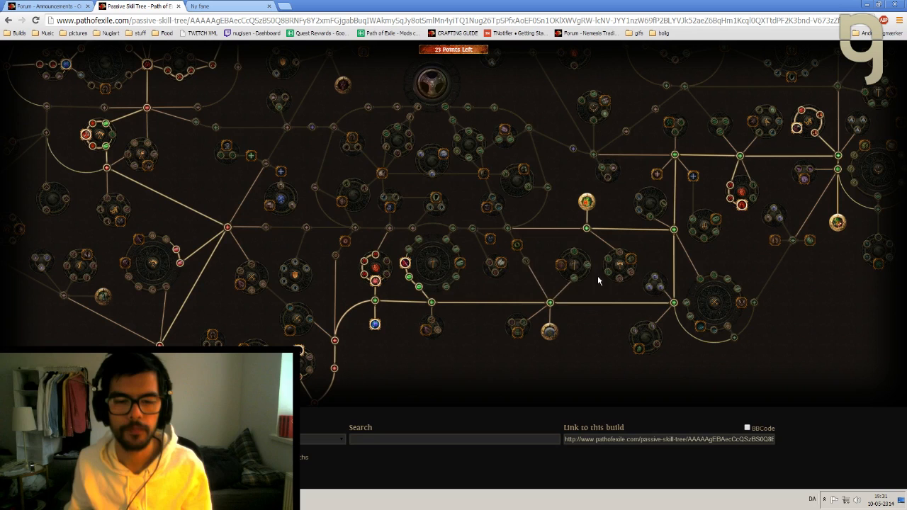
mouse_move(406, 268)
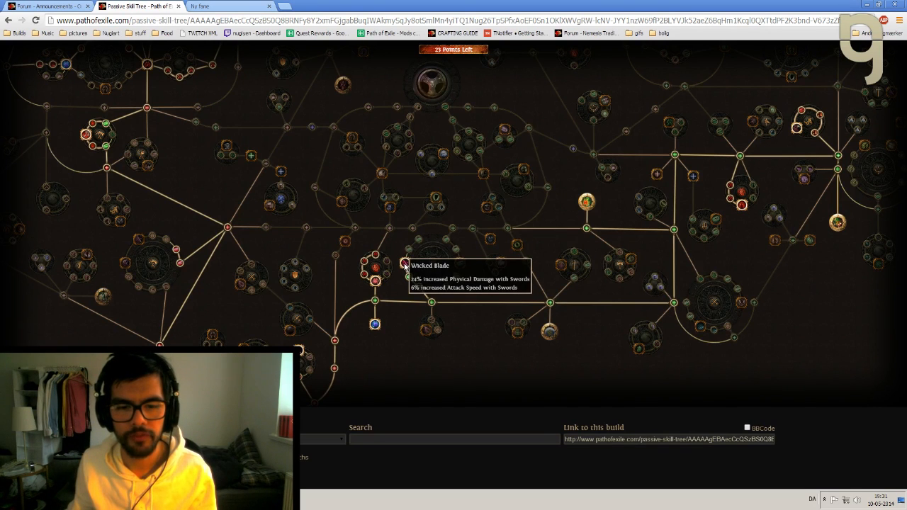
mouse_move(586, 275)
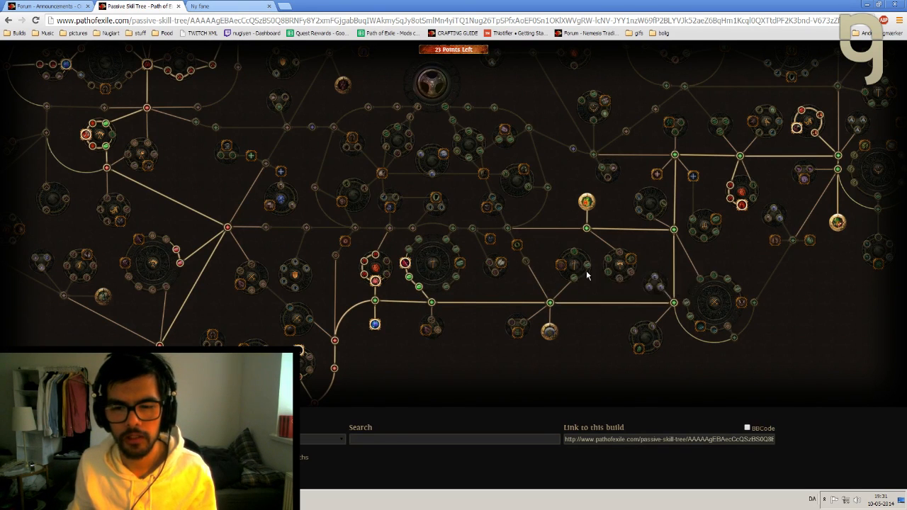
mouse_move(555, 279)
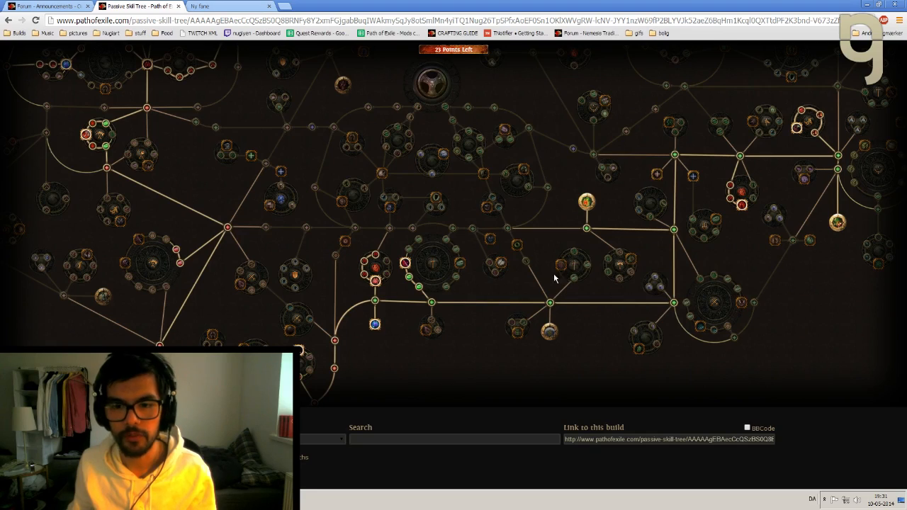
mouse_move(353, 183)
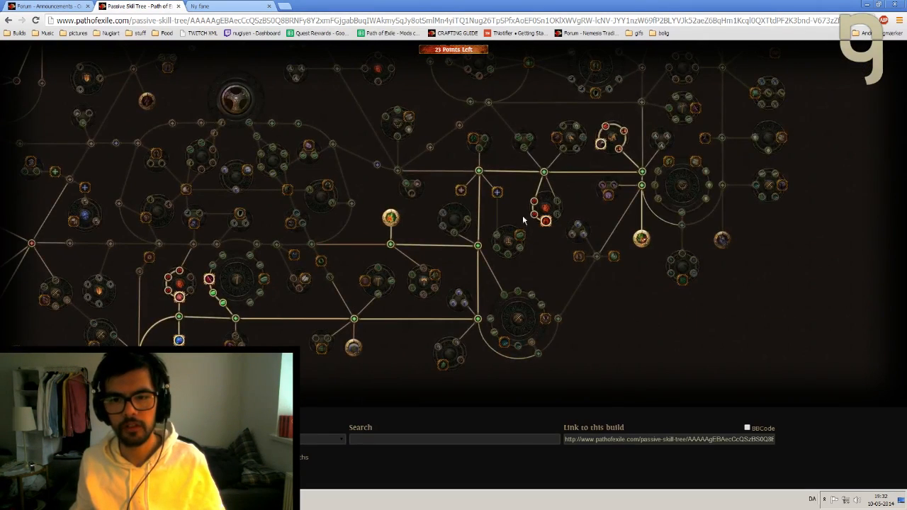
left_click_drag(524, 220, 457, 221)
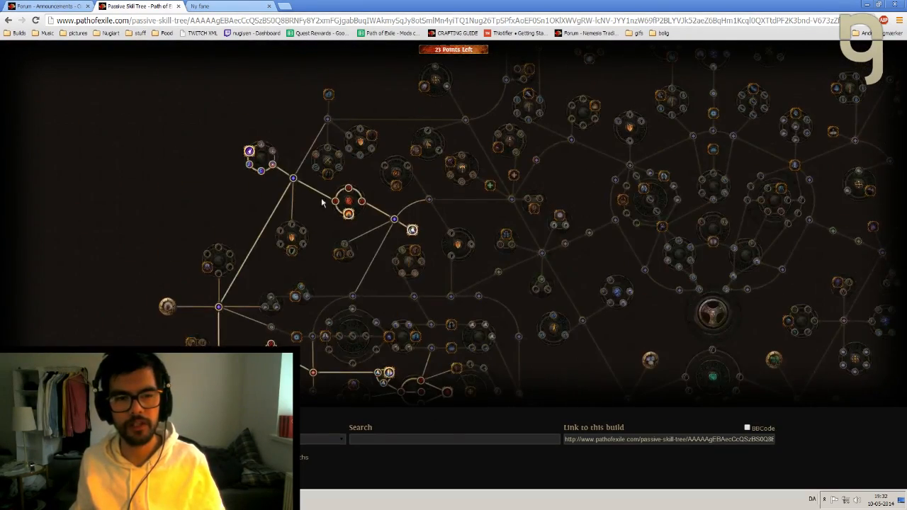
mouse_move(267, 175)
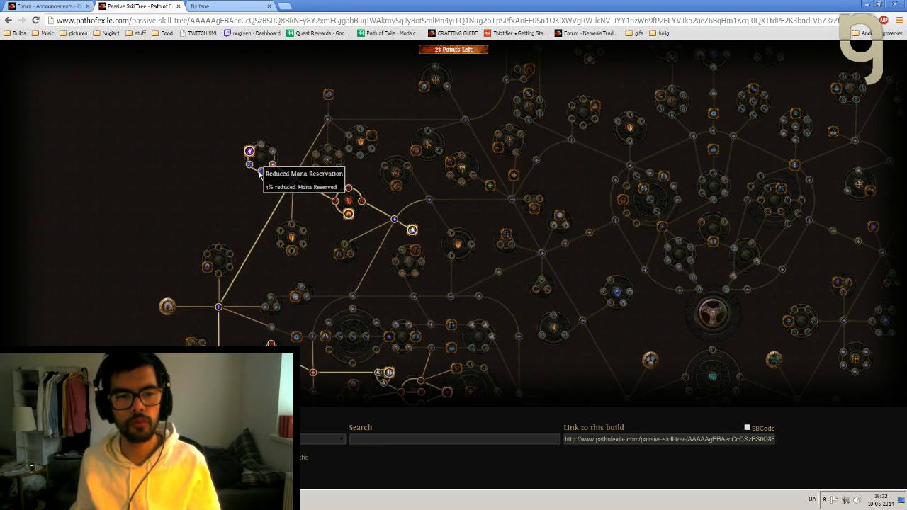
mouse_move(249, 151)
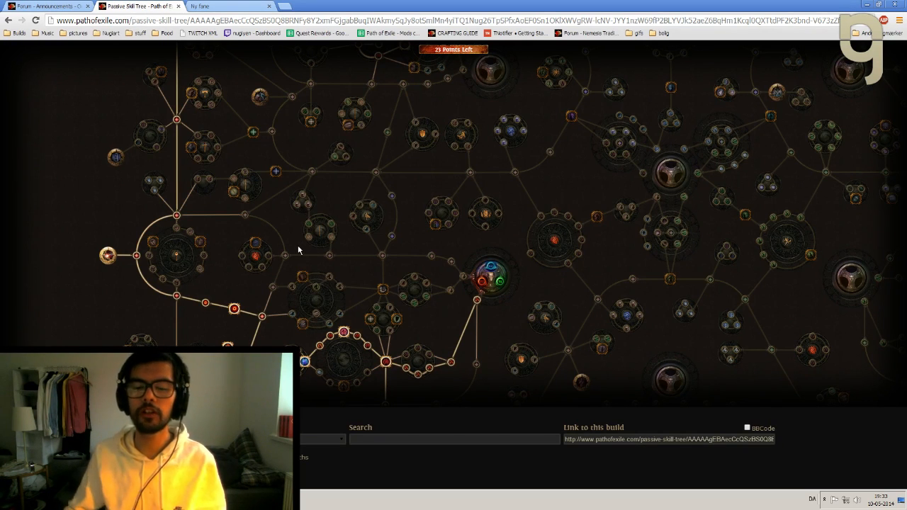
mouse_move(124, 273)
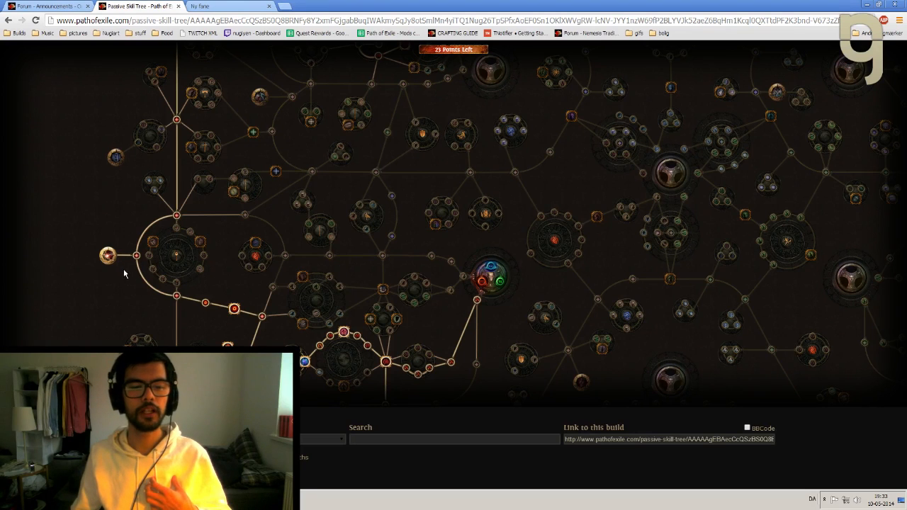
mouse_move(141, 285)
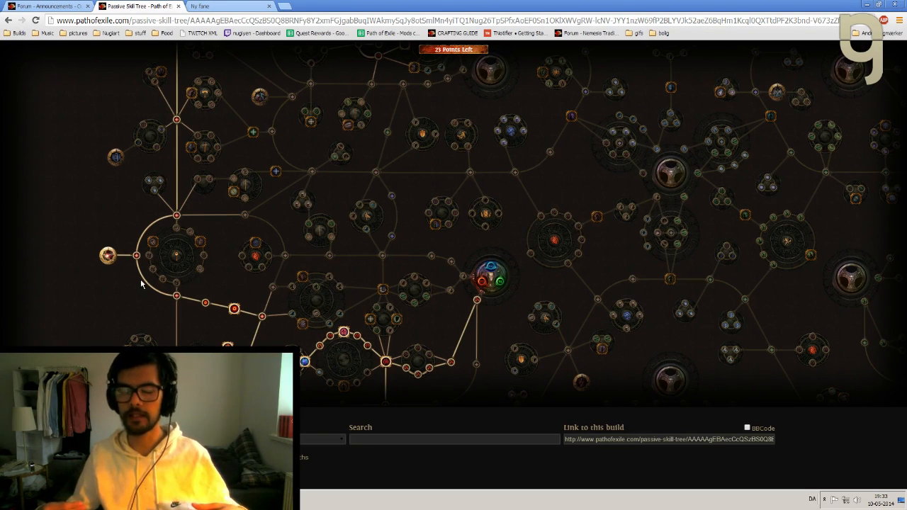
mouse_move(108, 255)
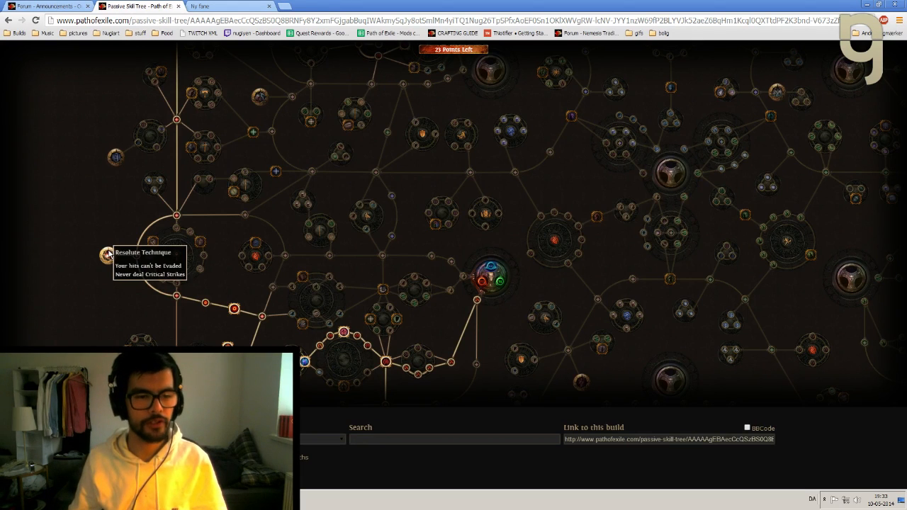
mouse_move(256, 335)
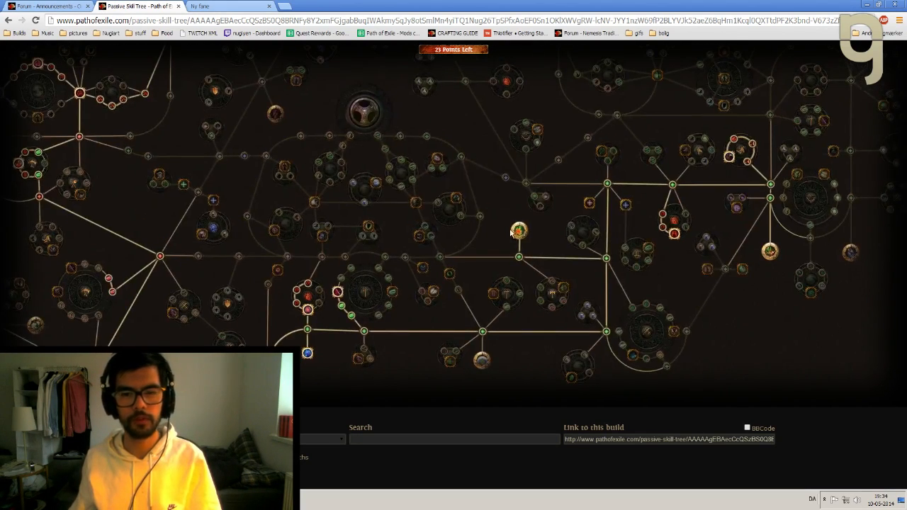
left_click_drag(518, 233, 471, 312)
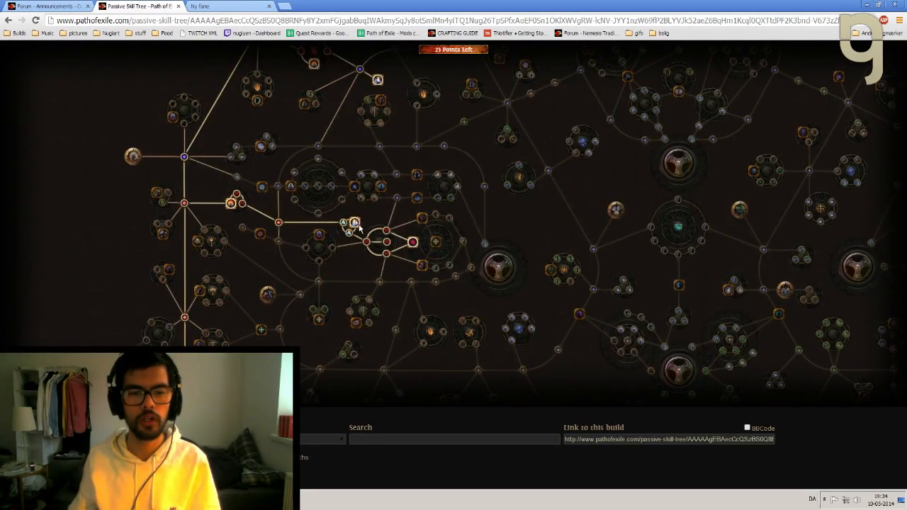
mouse_move(354, 222)
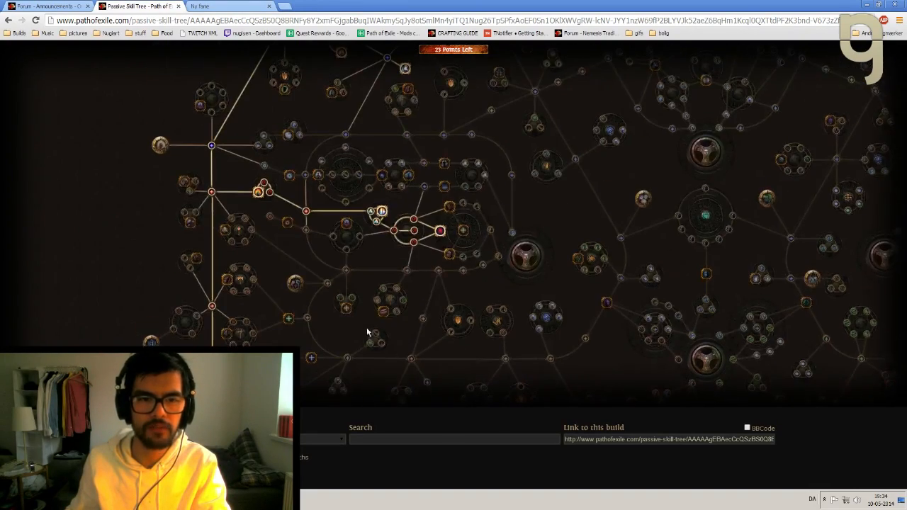
mouse_move(406, 67)
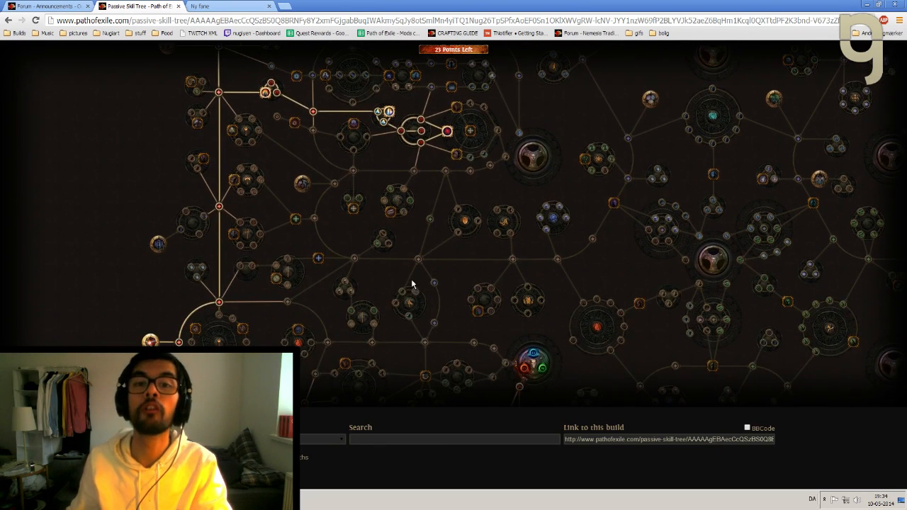
mouse_move(416, 225)
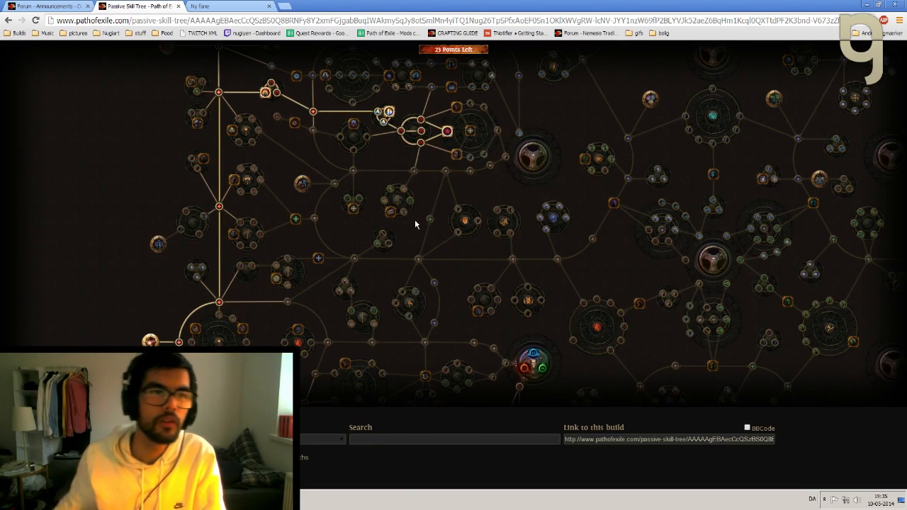
Step: Show the Two Week Charity Race Event forum announcement and scroll to its top
left_click(42, 6)
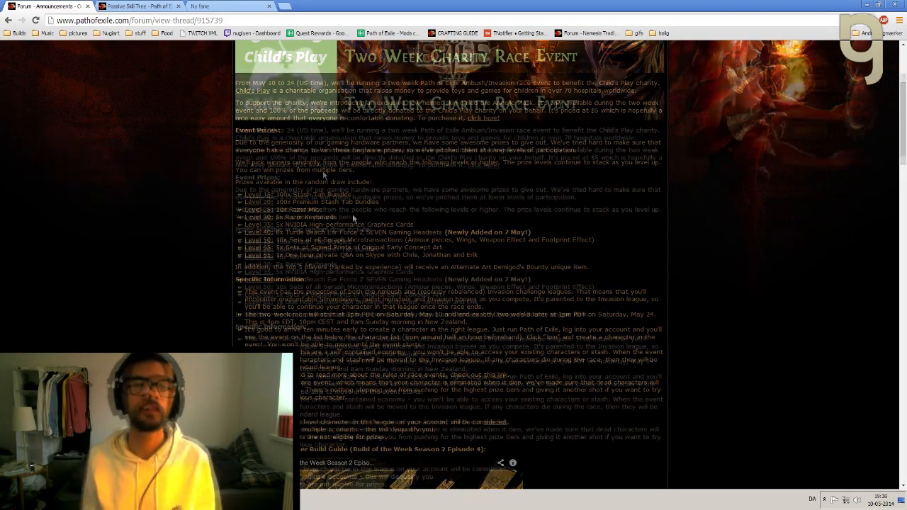
scroll("up", 3)
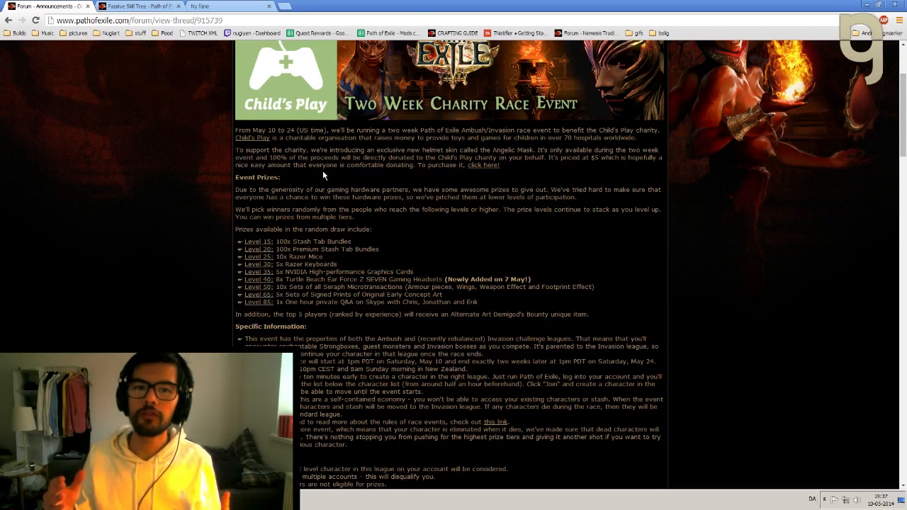